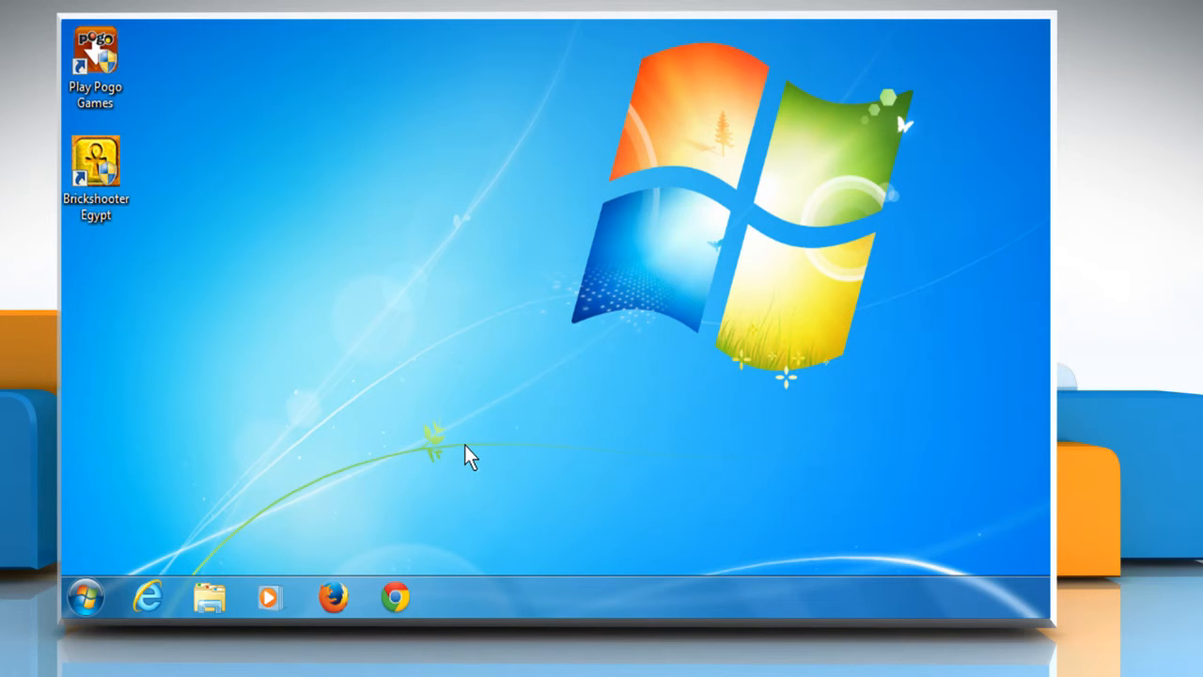
pyautogui.moveTo(339, 461)
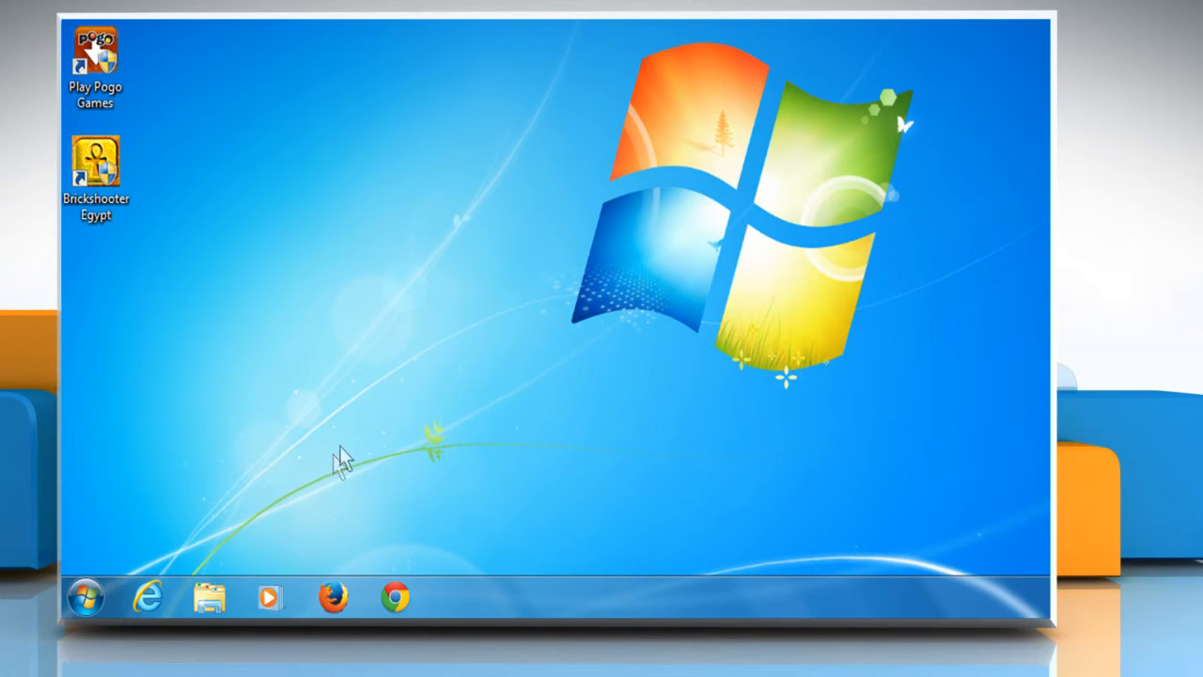
pyautogui.moveTo(342, 461)
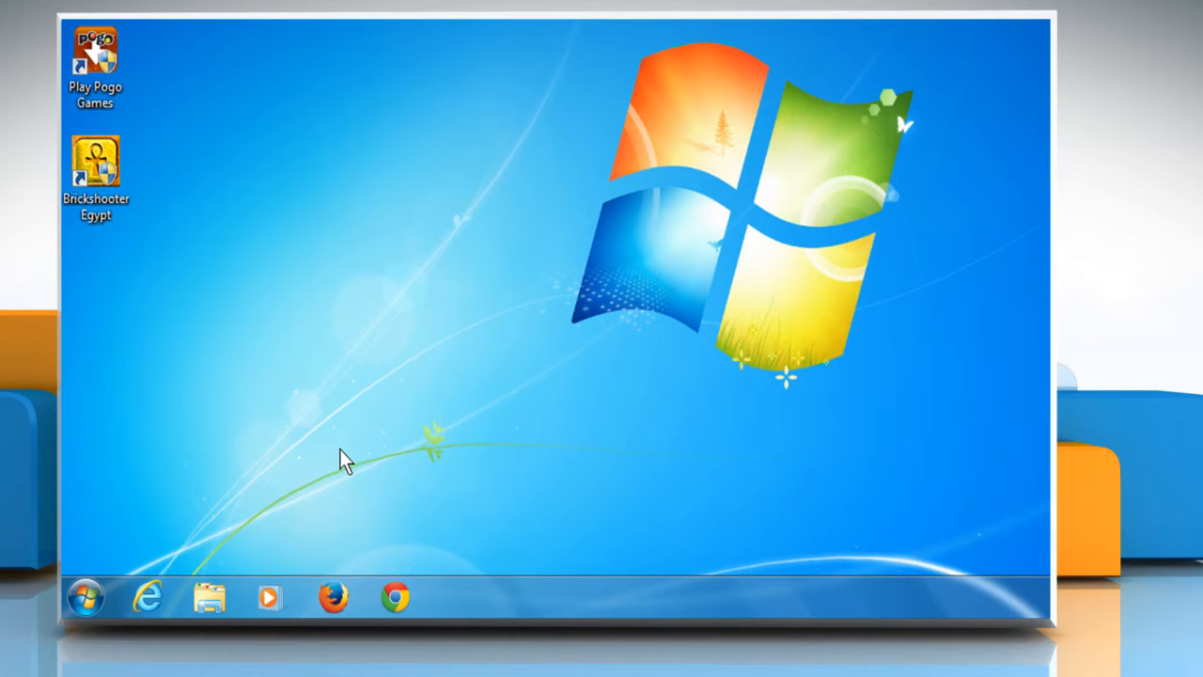
# Bring up the Start menu with its search box from the taskbar
pyautogui.click(84, 598)
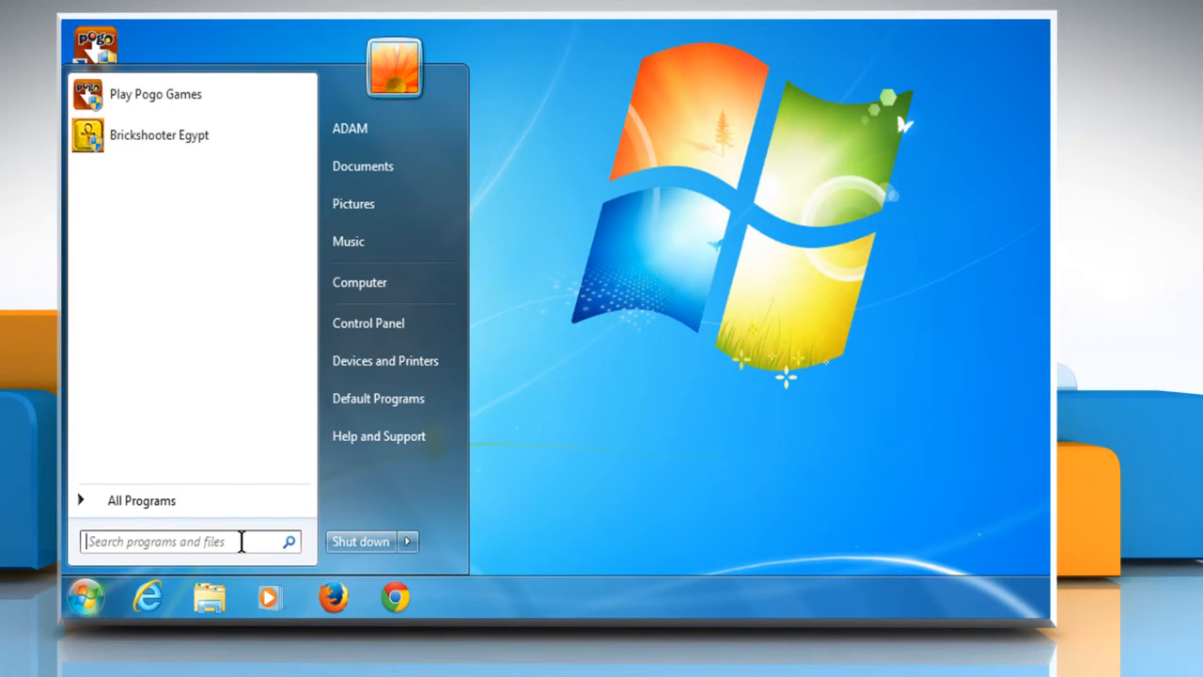
# Search for 'dxdiag' and launch the DirectX Diagnostic Tool from the results
pyautogui.write('dxdiag')
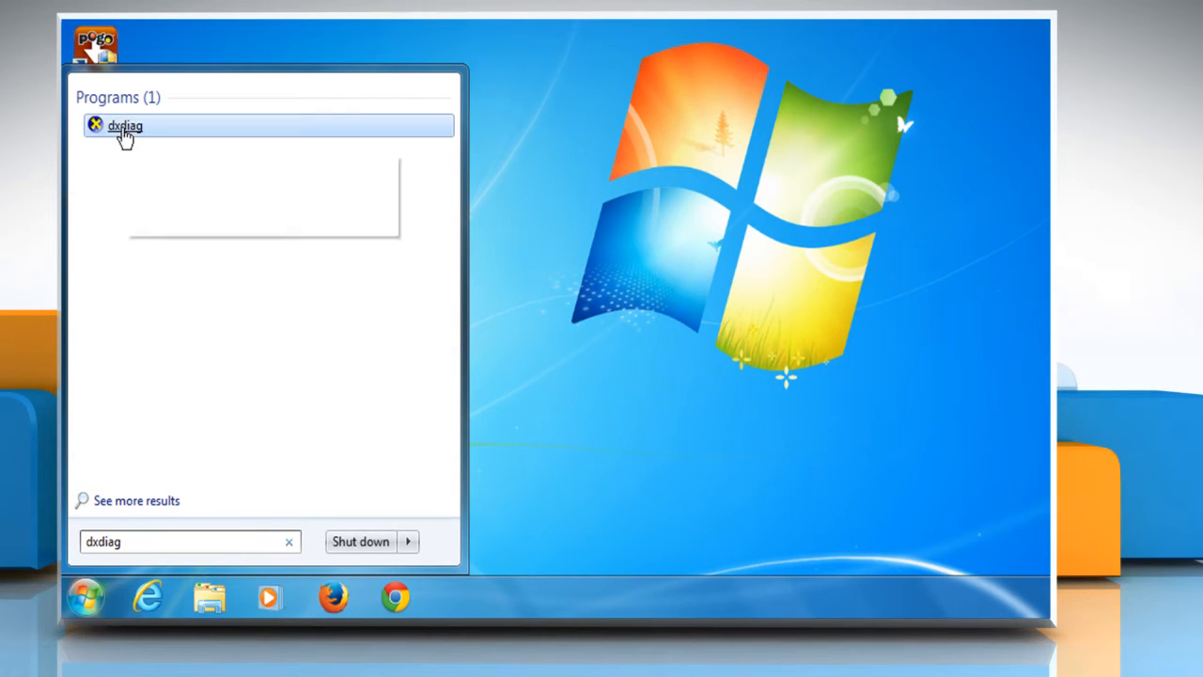
pyautogui.click(124, 124)
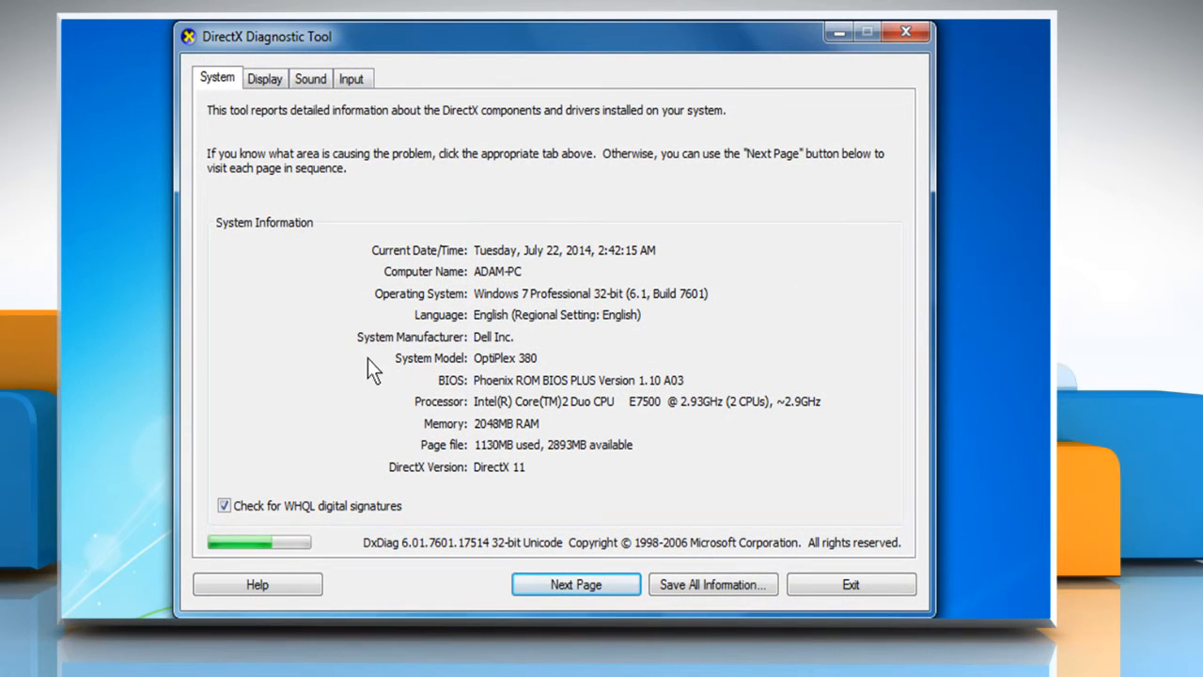
pyautogui.moveTo(297, 141)
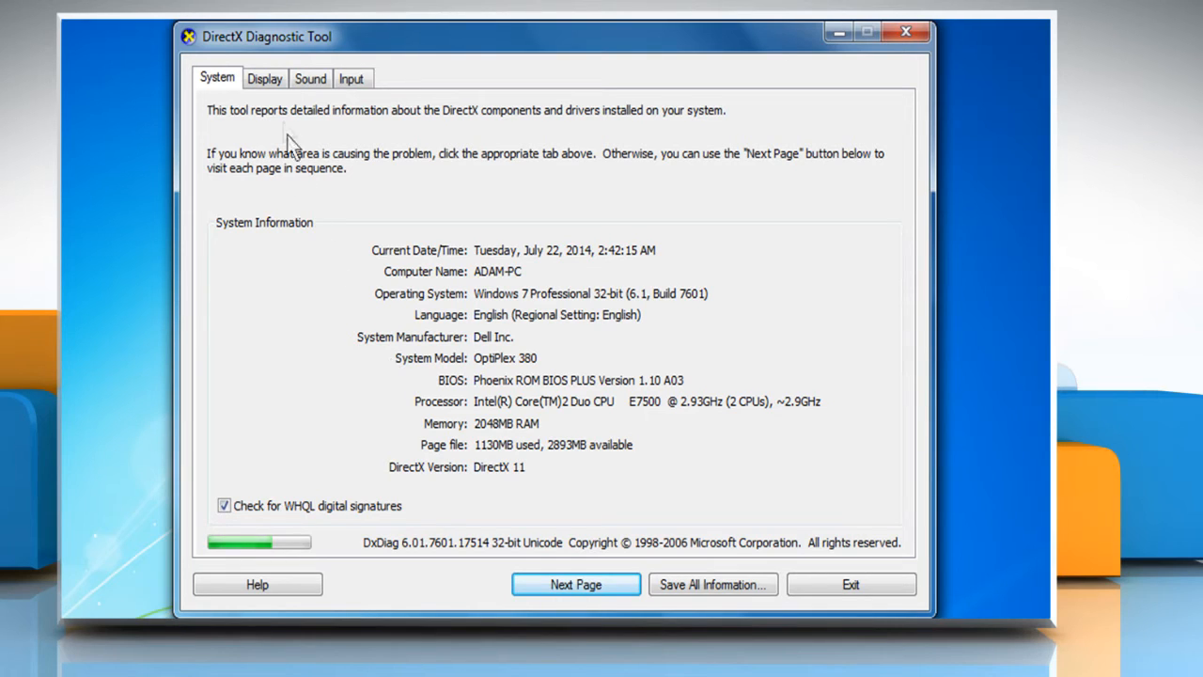
# View the video card details on Display, then the sound card details on Sound
pyautogui.click(263, 79)
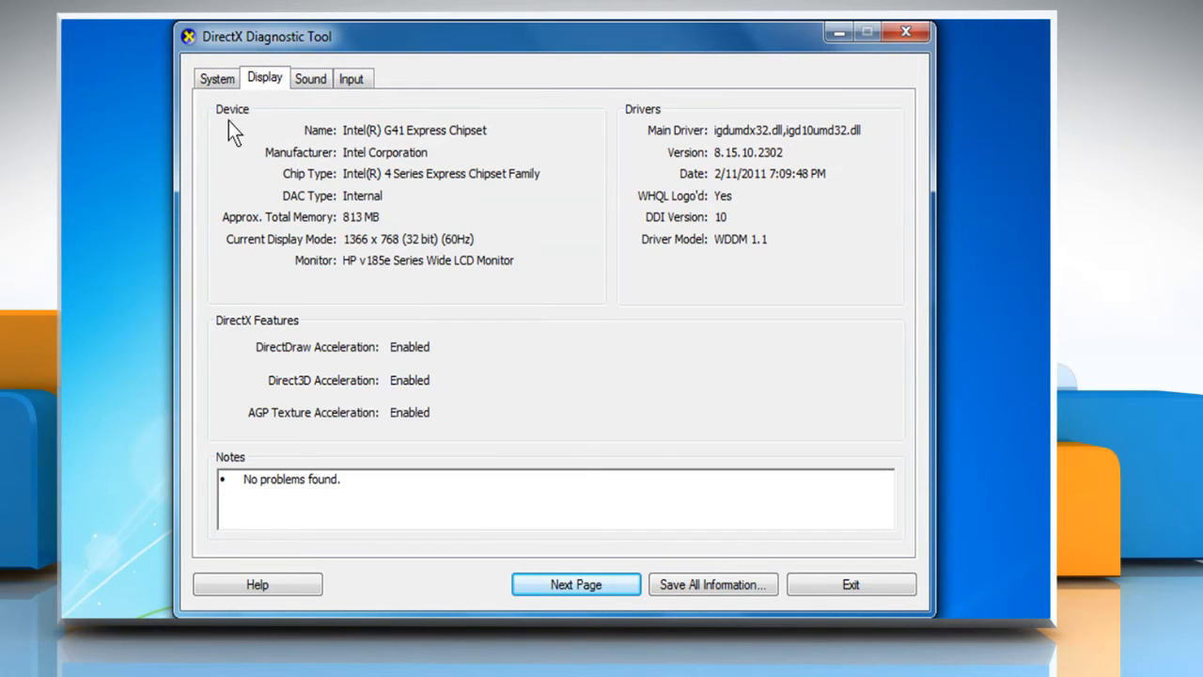
pyautogui.moveTo(500, 292)
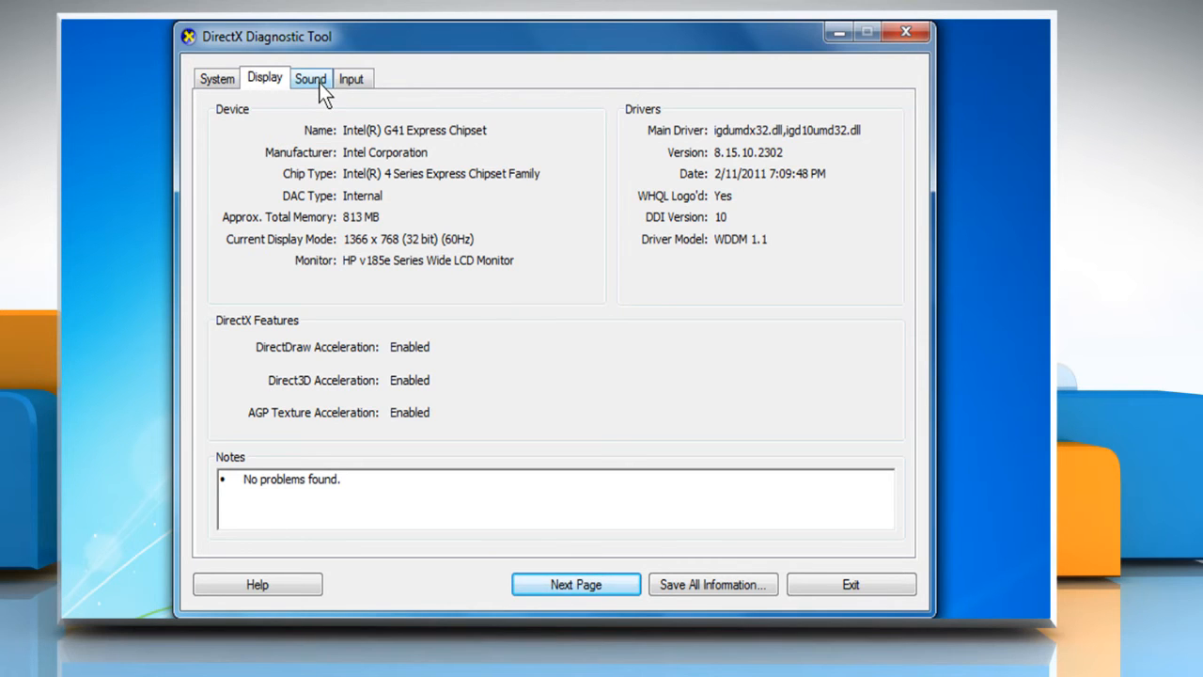
pyautogui.click(310, 79)
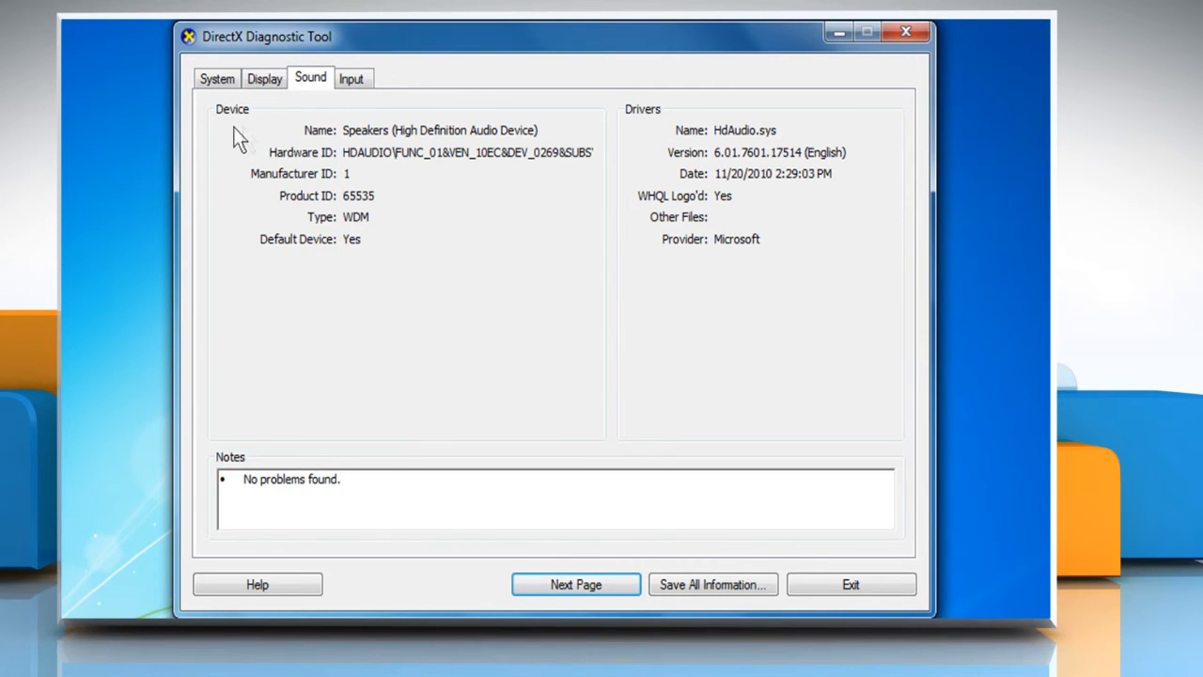
pyautogui.moveTo(398, 233)
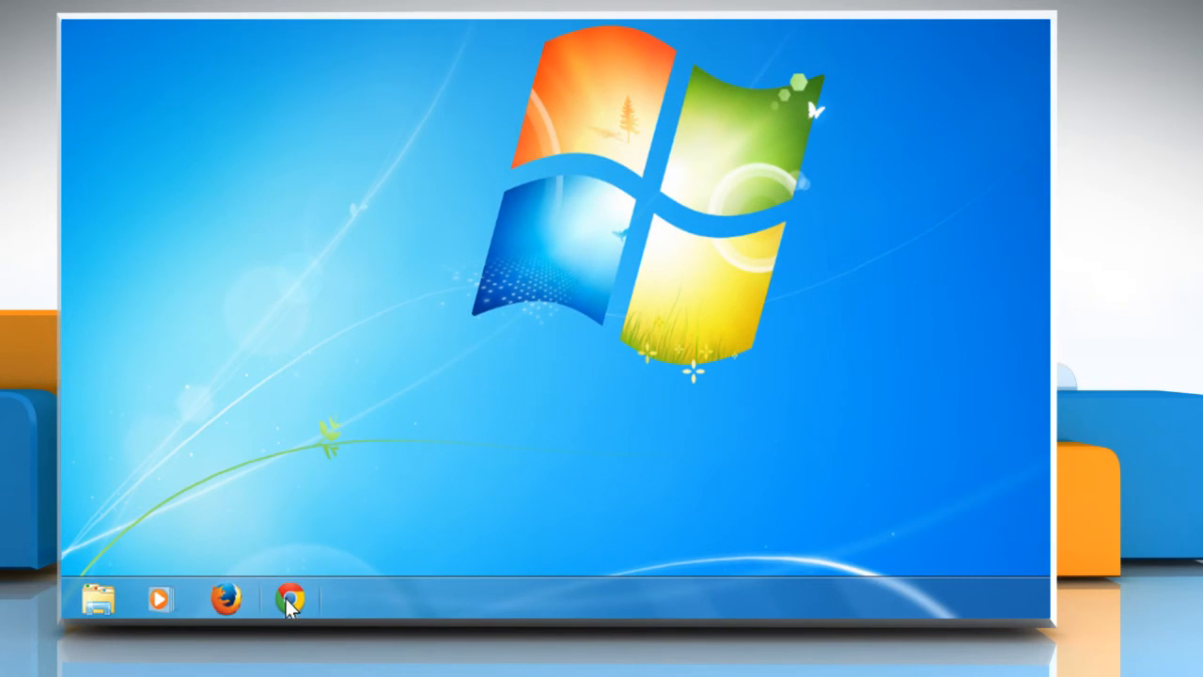
# In Chrome on Dell.com, reach the driver download page via Support
pyautogui.click(293, 598)
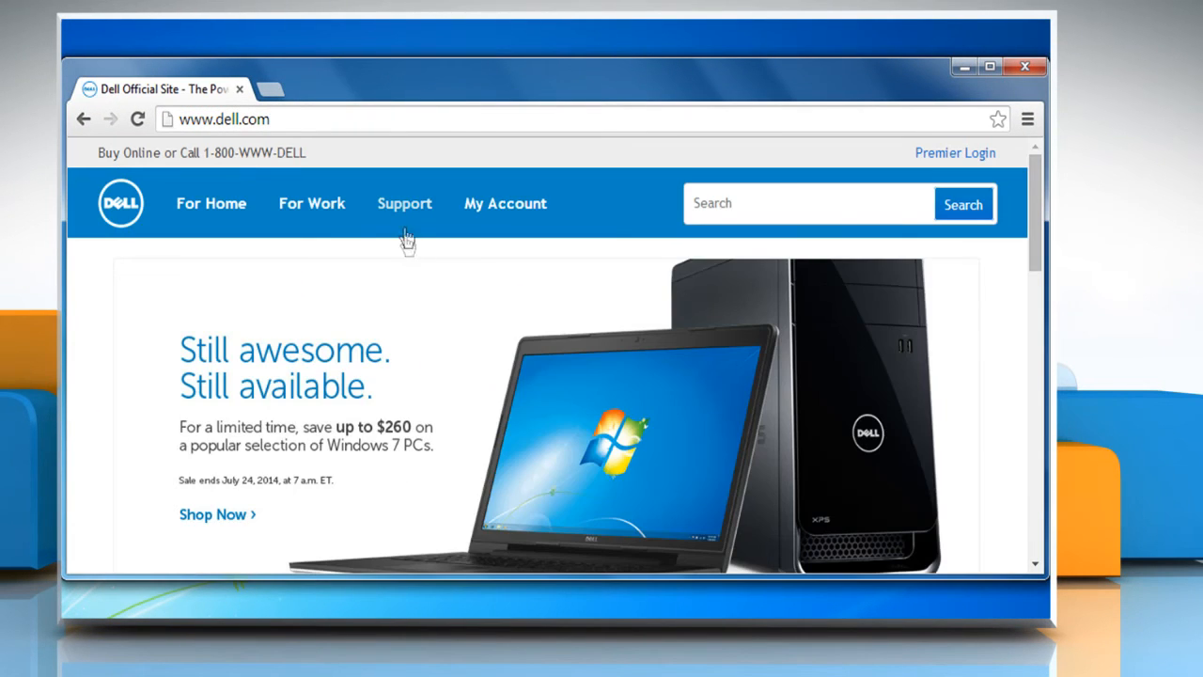
pyautogui.click(404, 202)
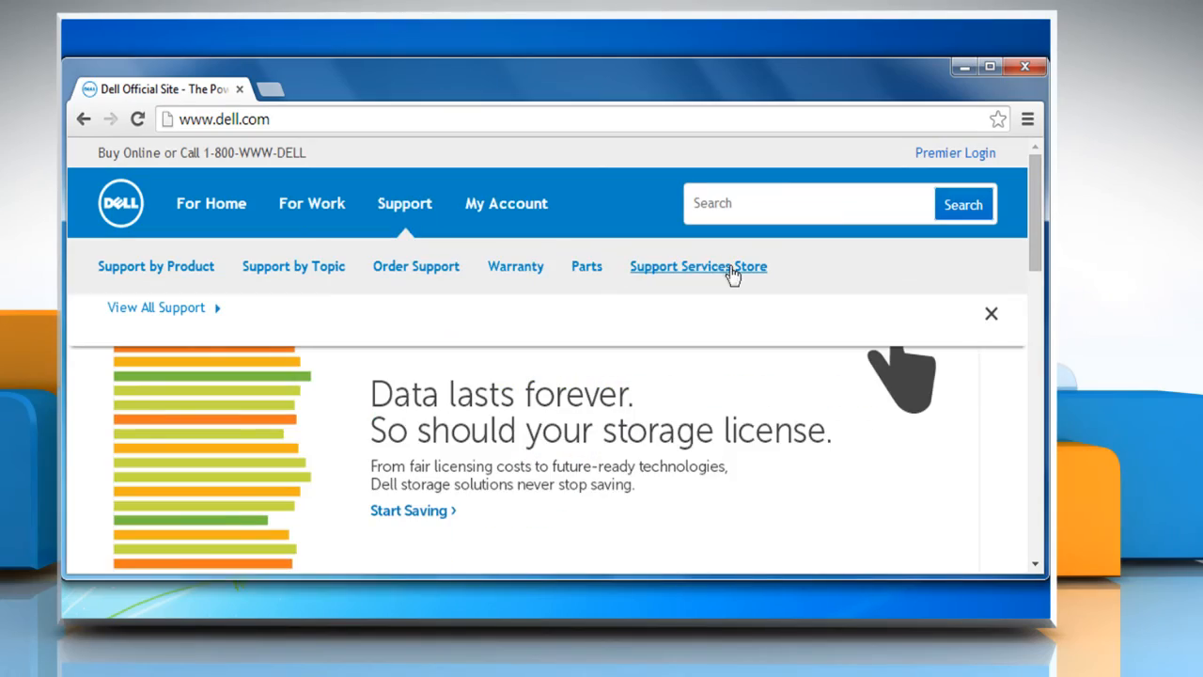
pyautogui.click(699, 267)
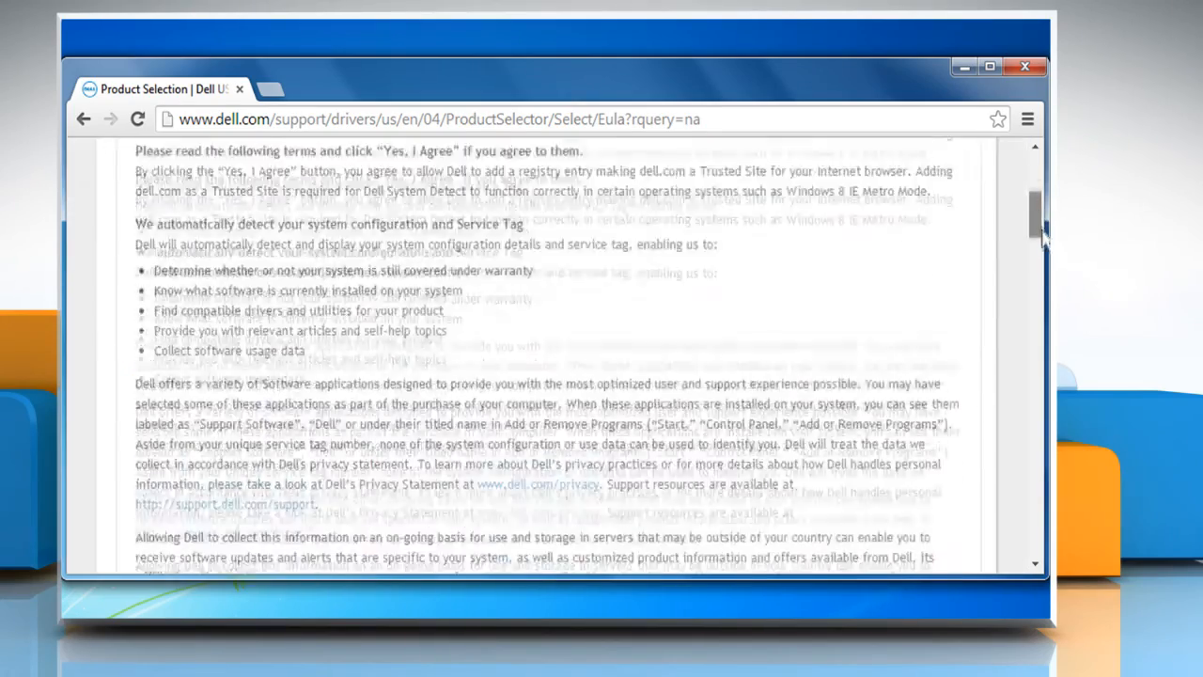
# Accept the agreement with 'Yes, I agree' and start the Dell System Detect installer
pyautogui.scroll(-3)
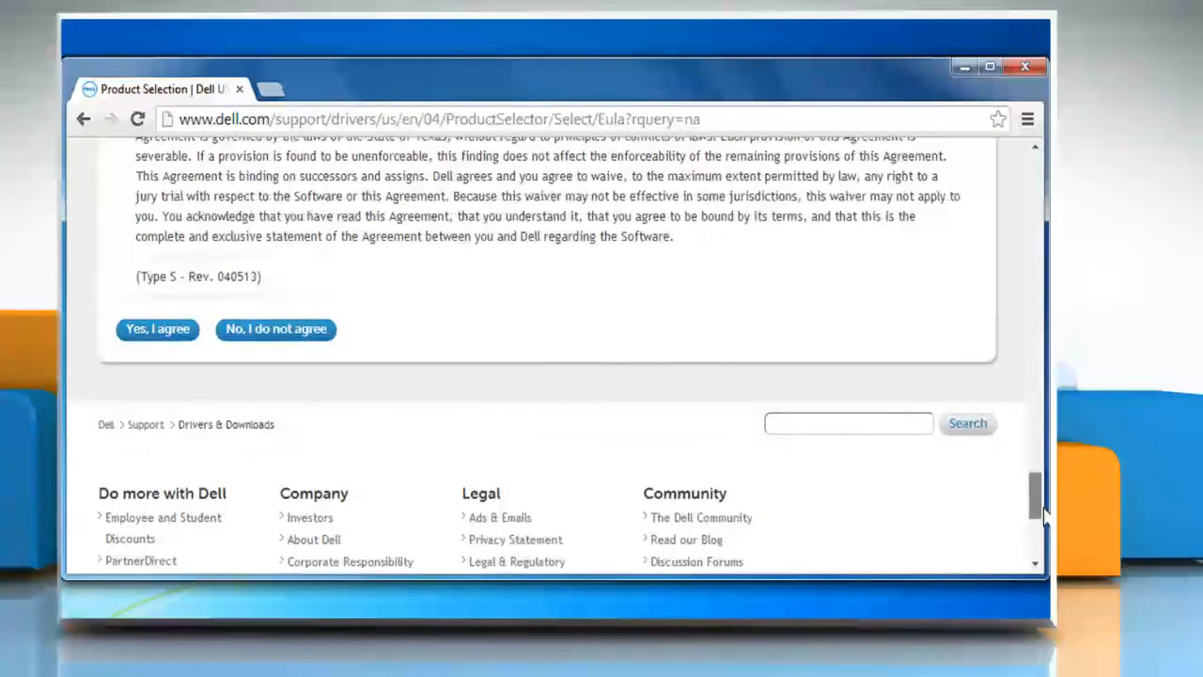
pyautogui.click(157, 327)
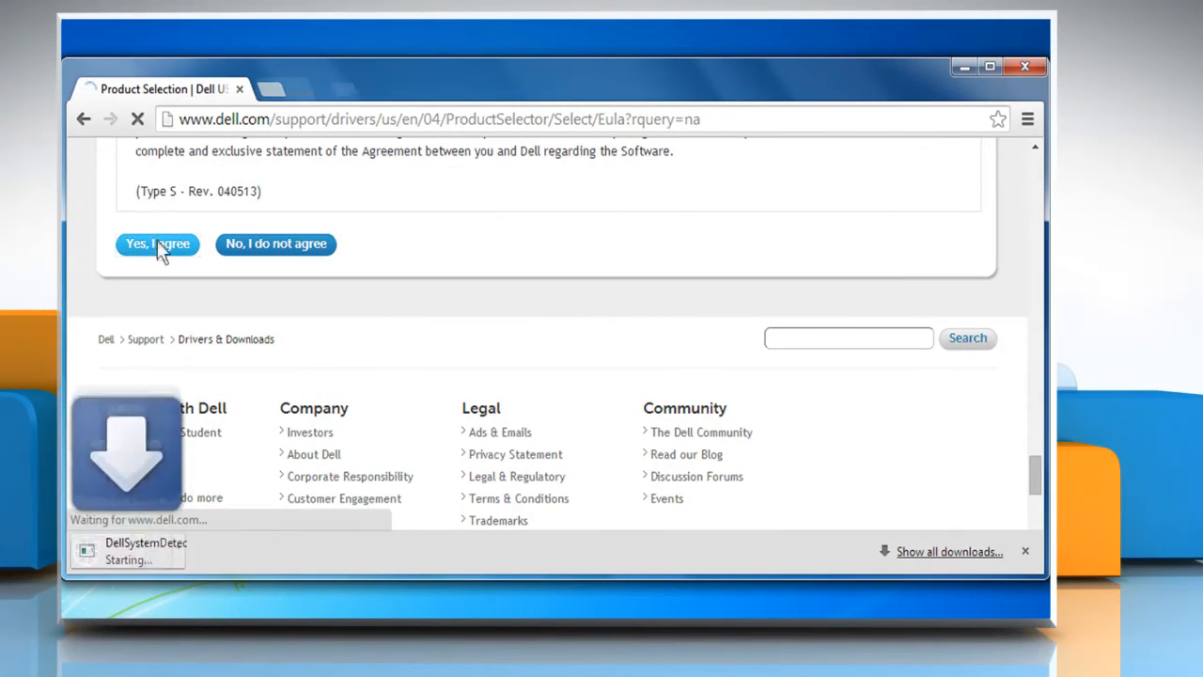
pyautogui.click(158, 245)
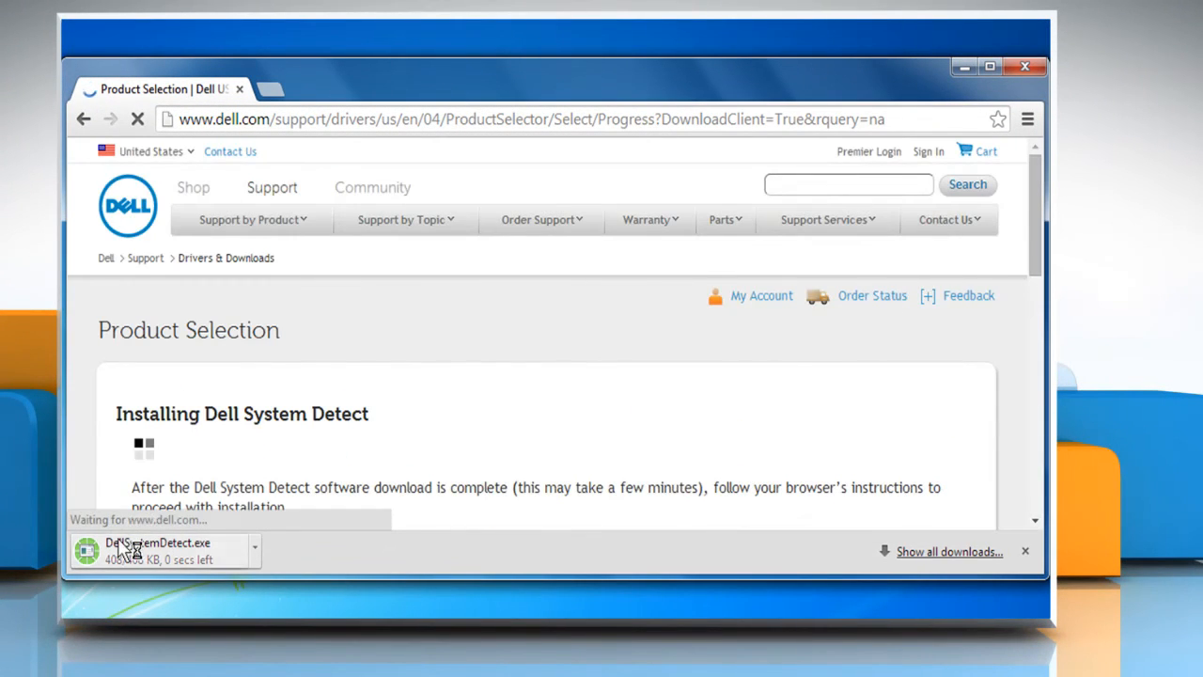